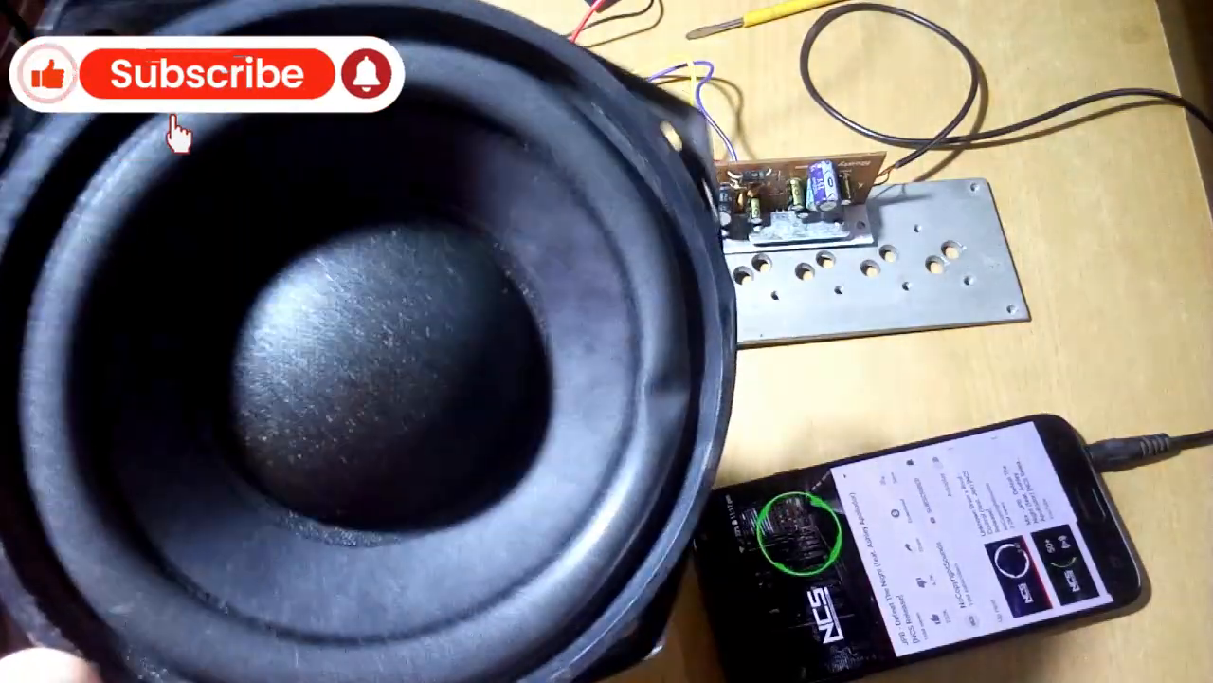
{"action": "left_click", "coordinate": [207, 74]}
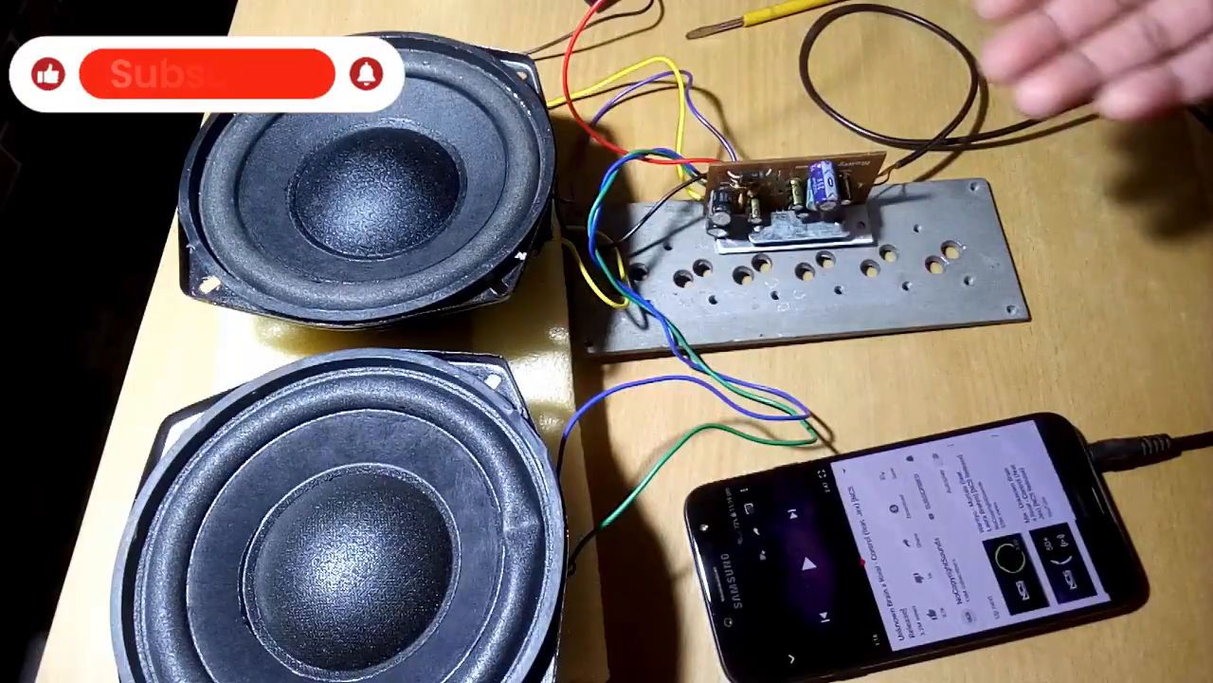
{"action": "left_click", "coordinate": [364, 74]}
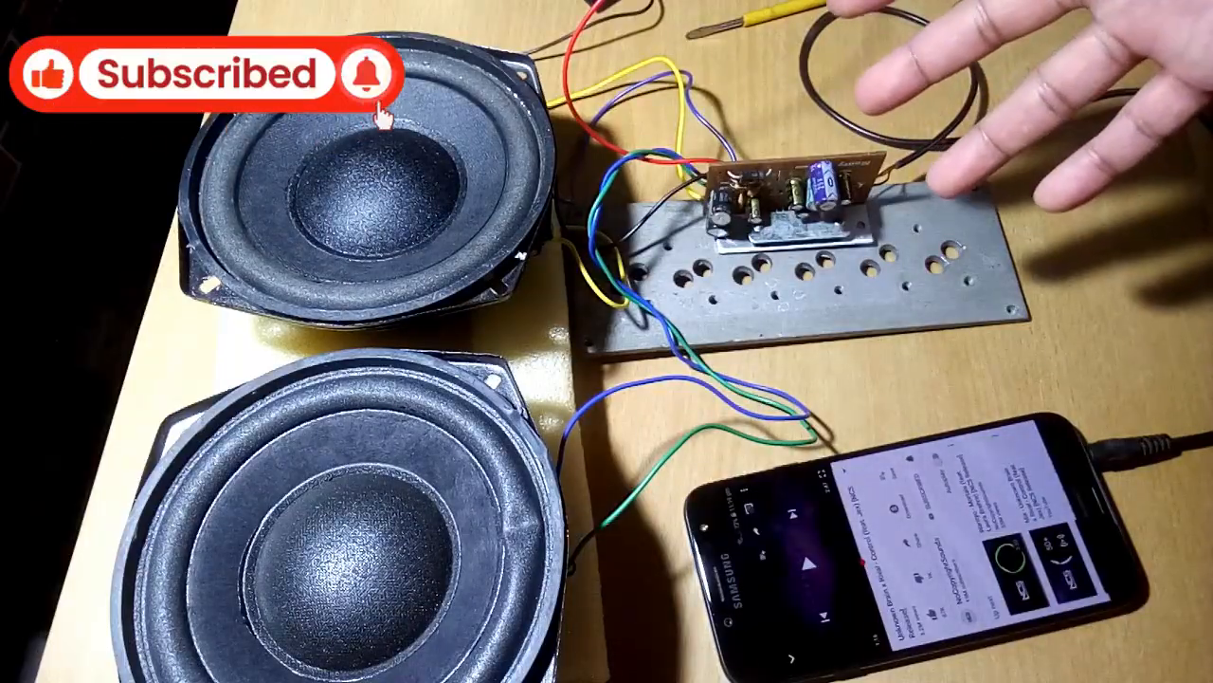